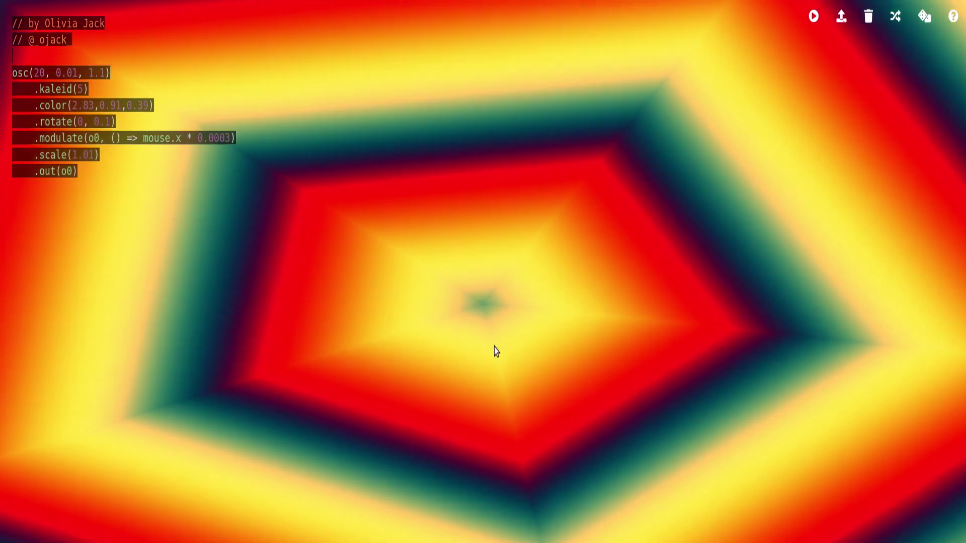
mouse_move(700, 319)
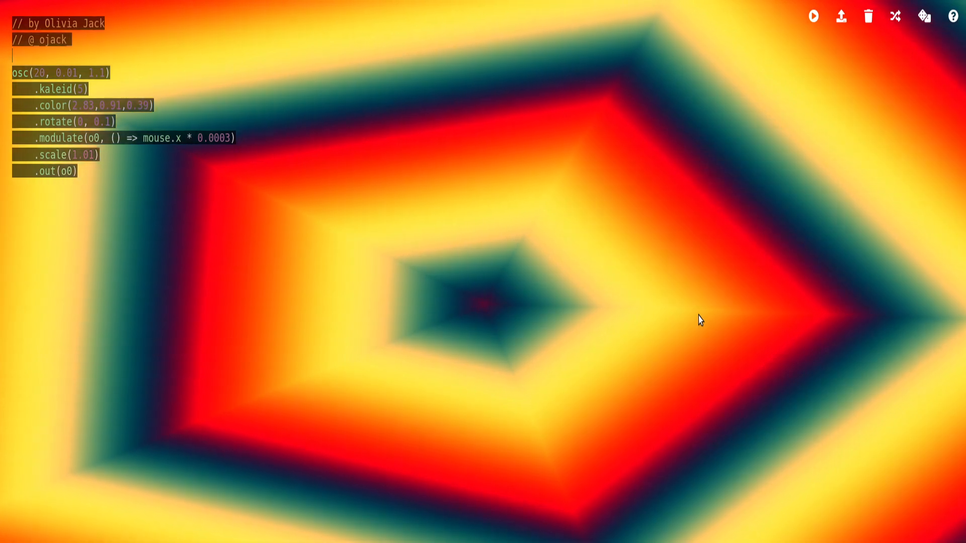
mouse_move(540, 341)
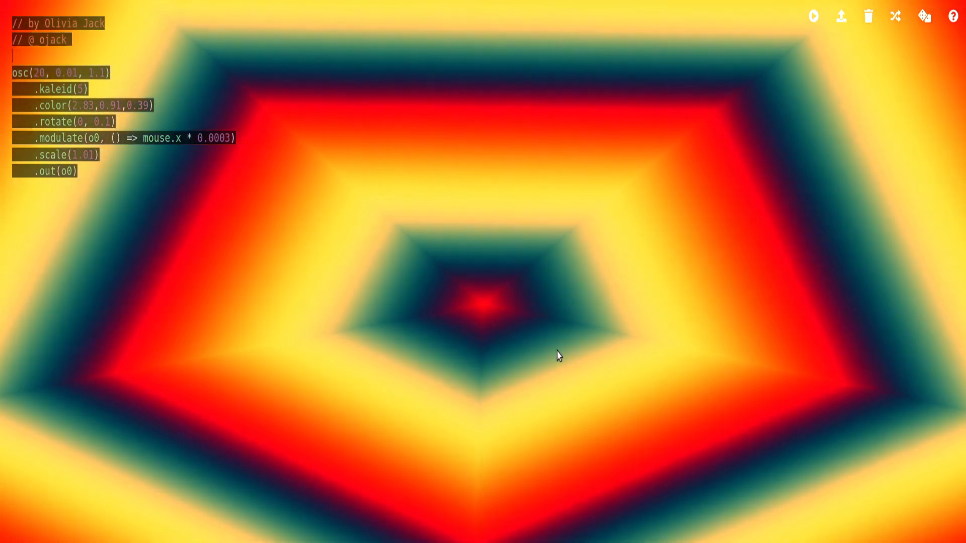
Give the blended noise arguments 20 and -0.2 for scale and speed
click(896, 17)
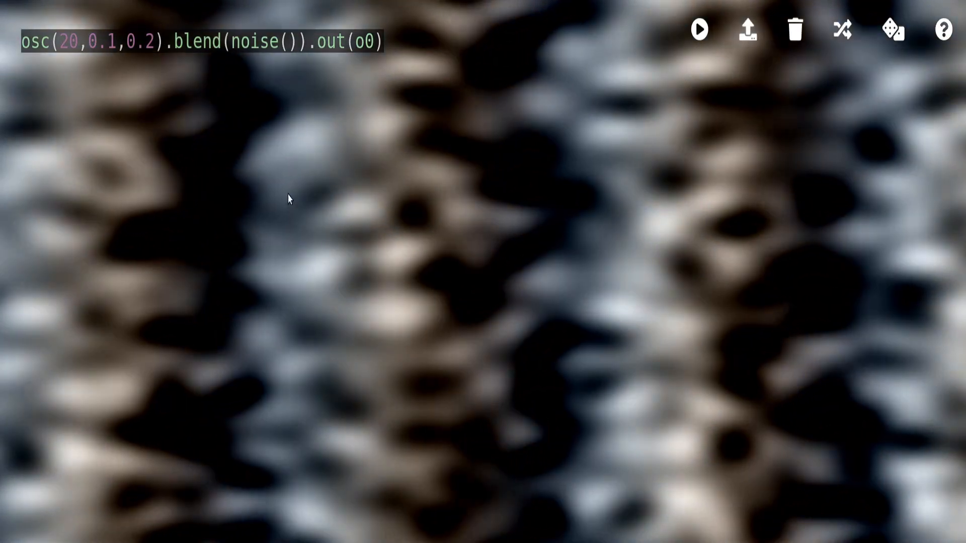
text(20,-0.2)
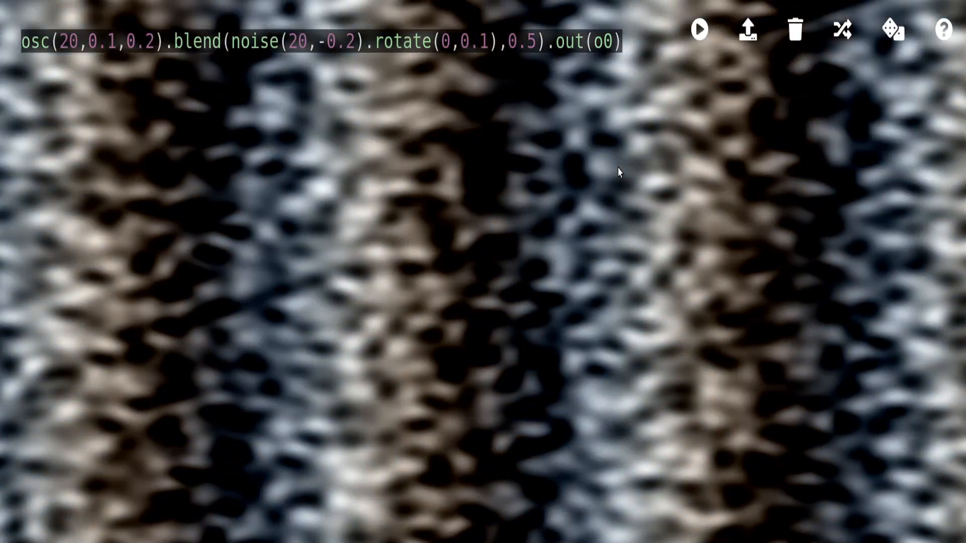
Add .modulate(o0) before .out(o0) and run the sketch
text(.modulate(o0).)
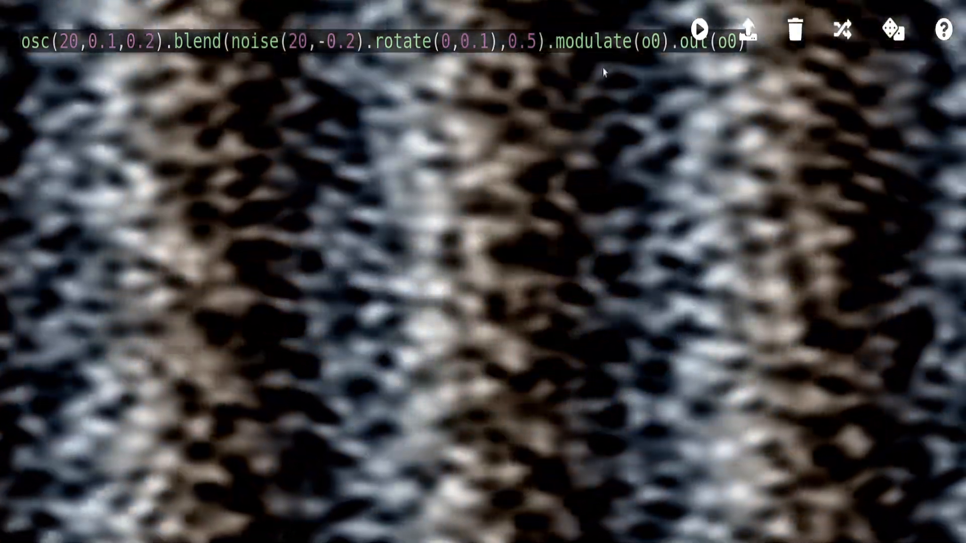
click(699, 34)
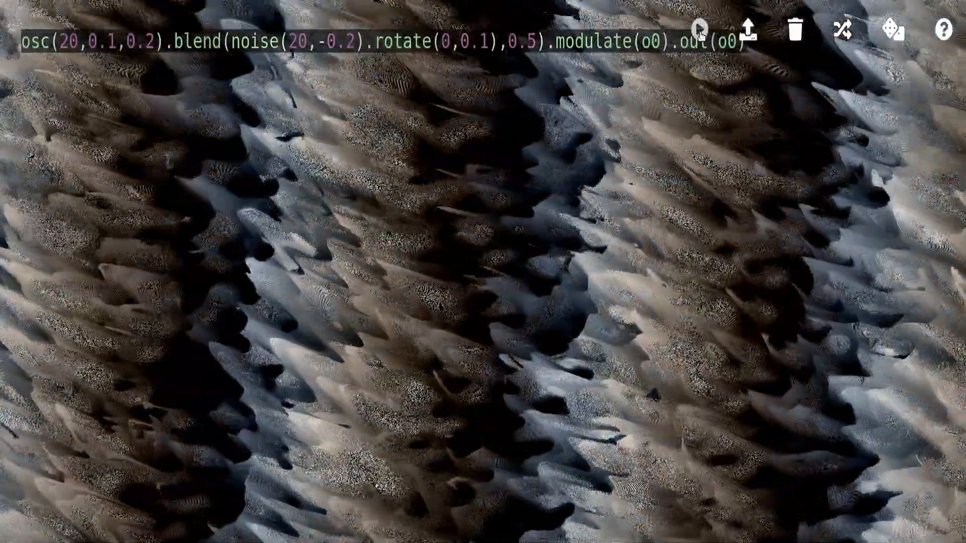
click(698, 34)
text(,() => )
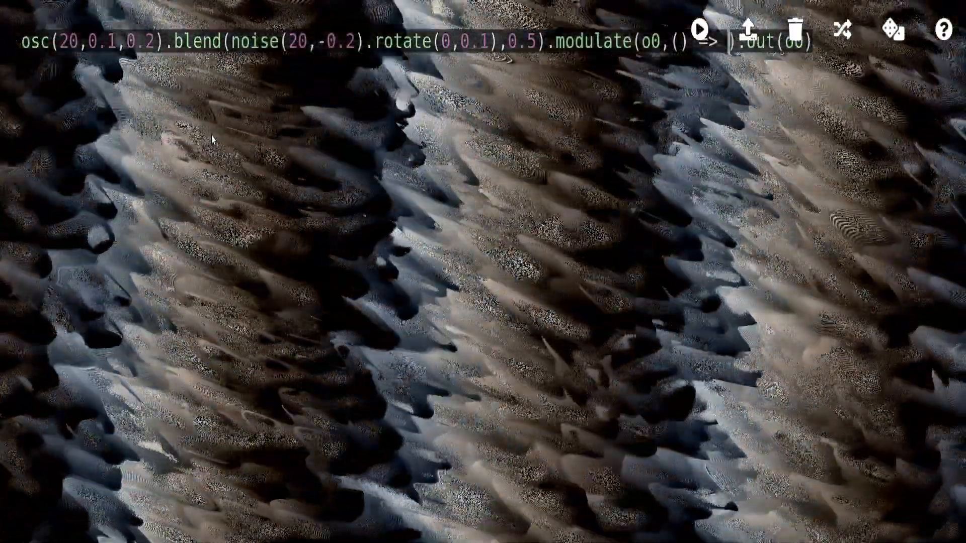
Edit modulate's amount argument, trying mouseX, then leave it as plain modulate(o0)
text(mouseX)
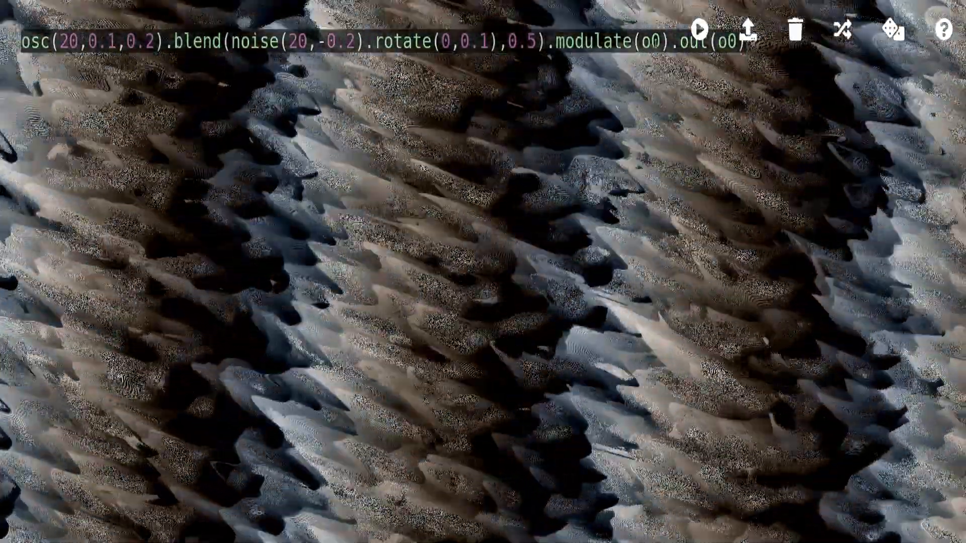
Run the sketch with modulation amount 0.1, then 0.2
text(0.1)
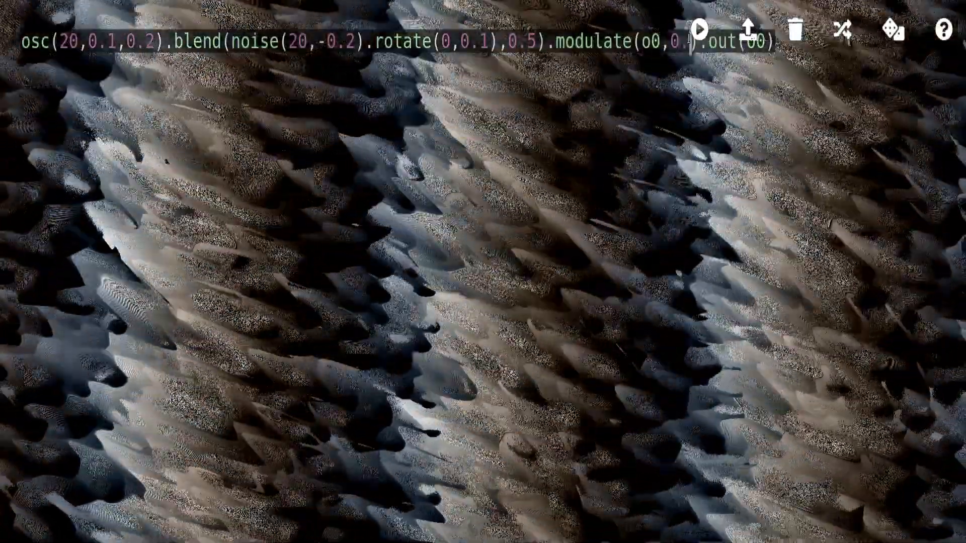
click(699, 31)
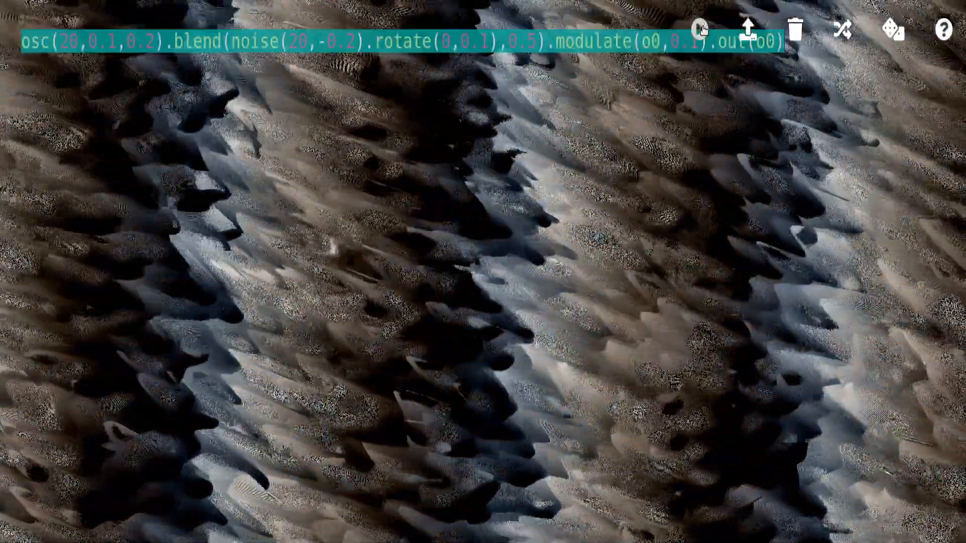
click(699, 33)
text(2)
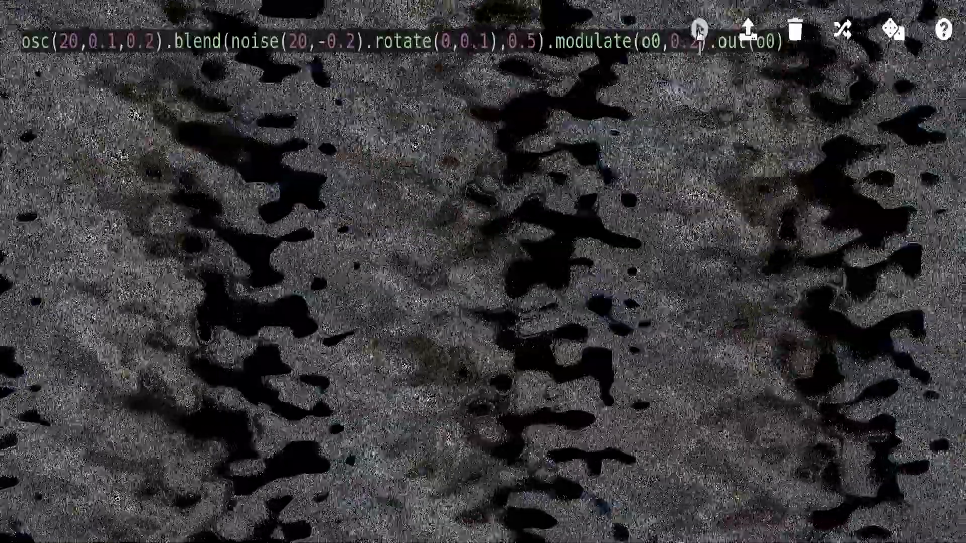
click(700, 34)
text(2)
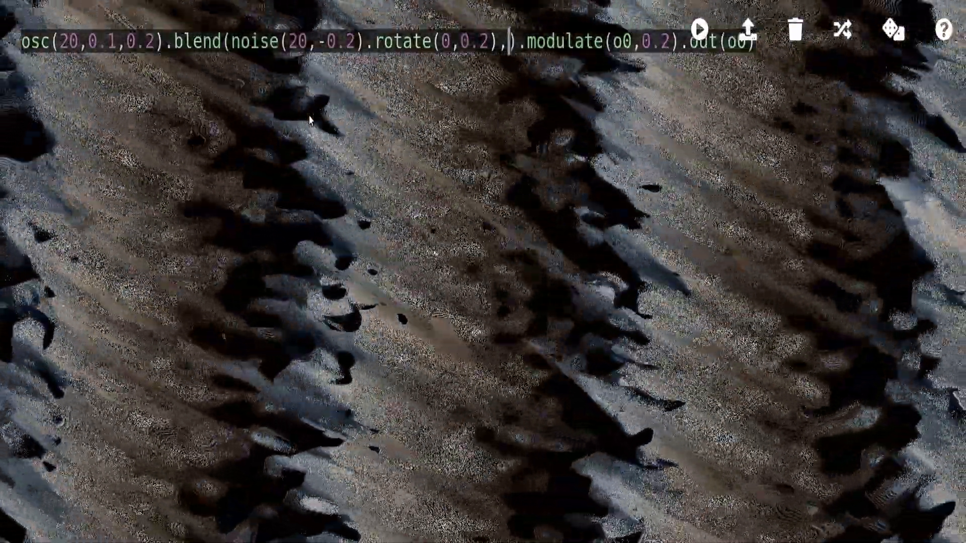
Make the blend amount an arrow function of time with % and /100, and run it
text(())
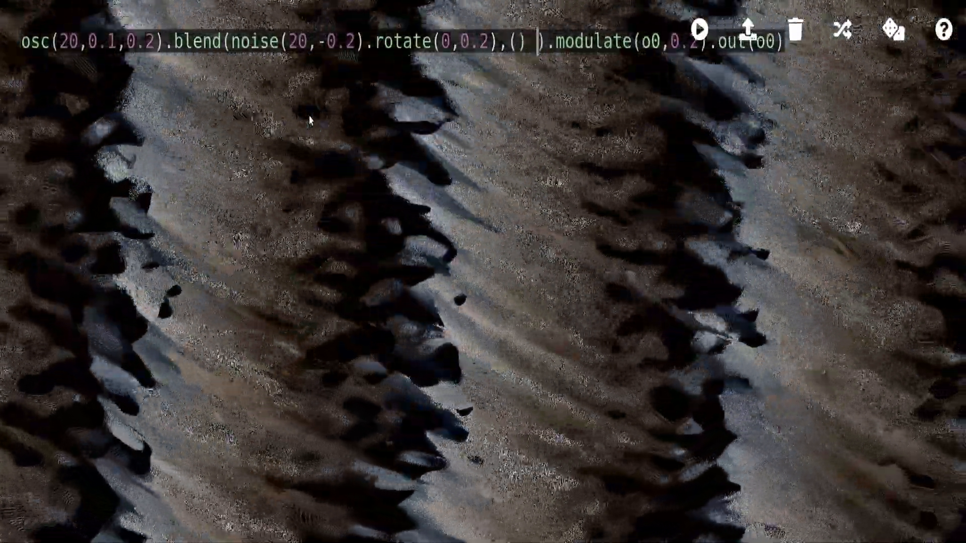
text(=>)
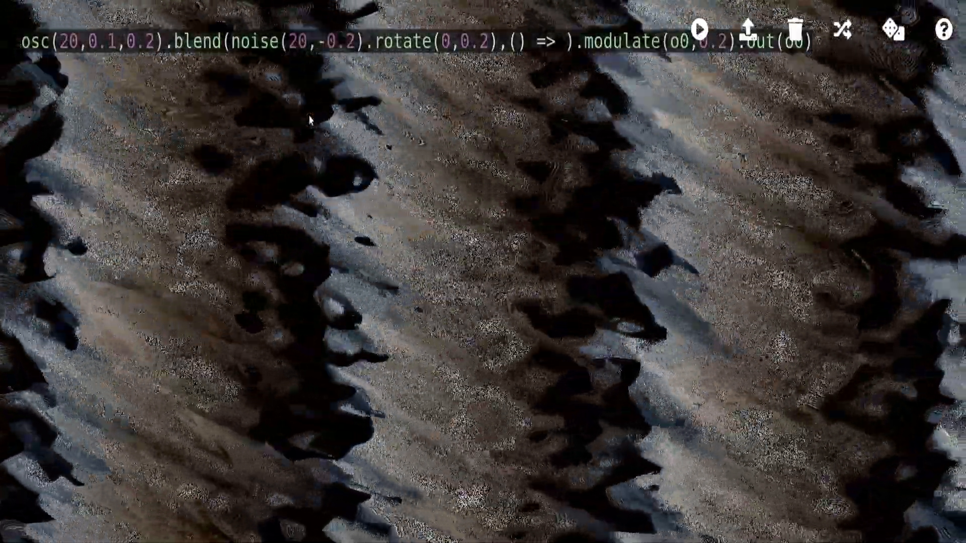
text(time)
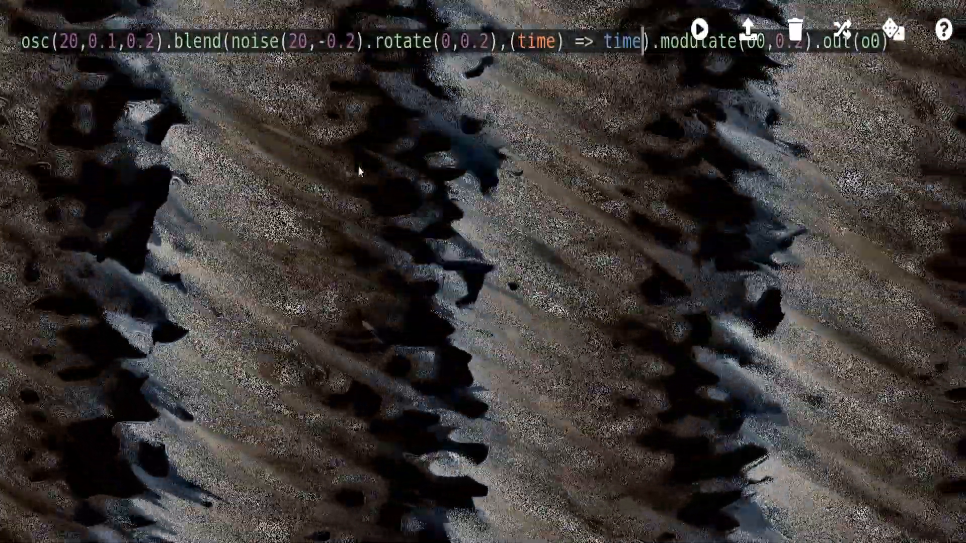
text(%)
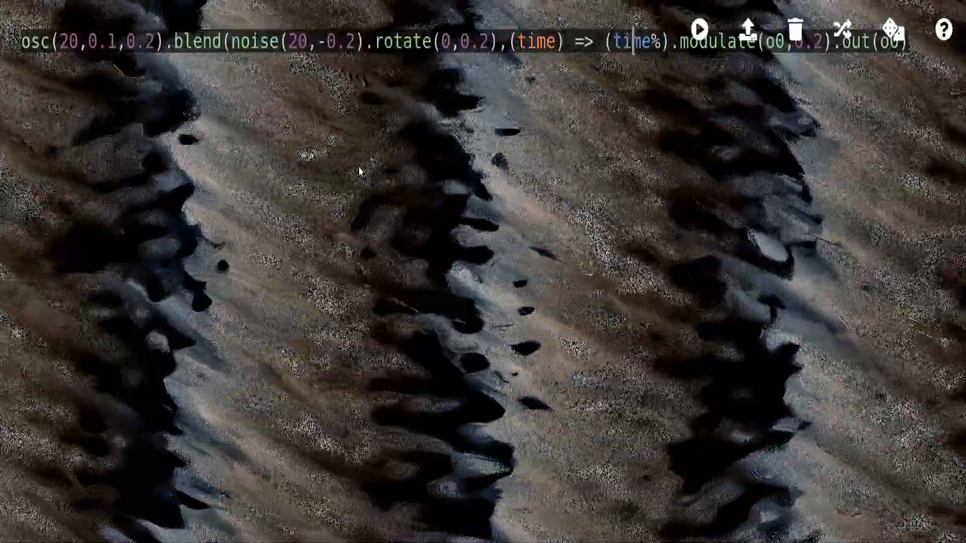
text(/100))
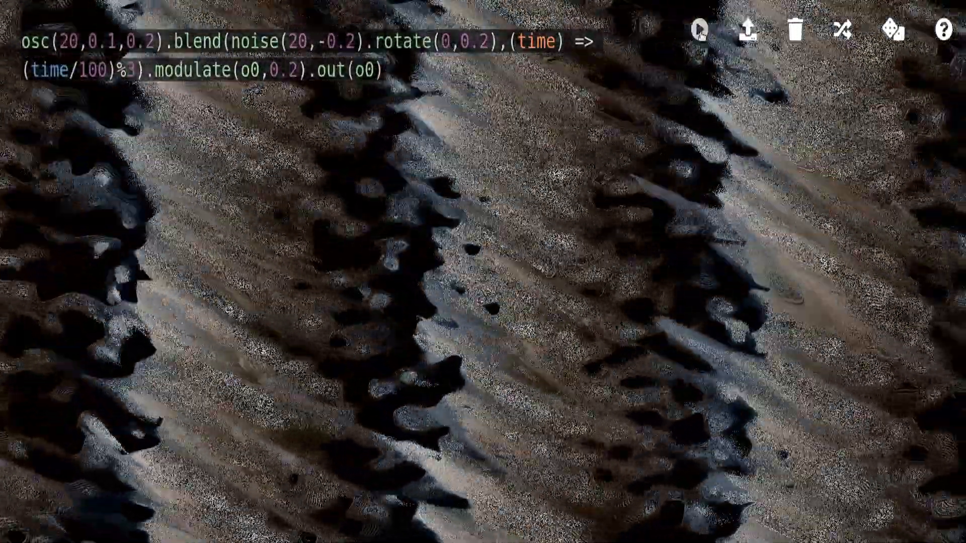
click(700, 29)
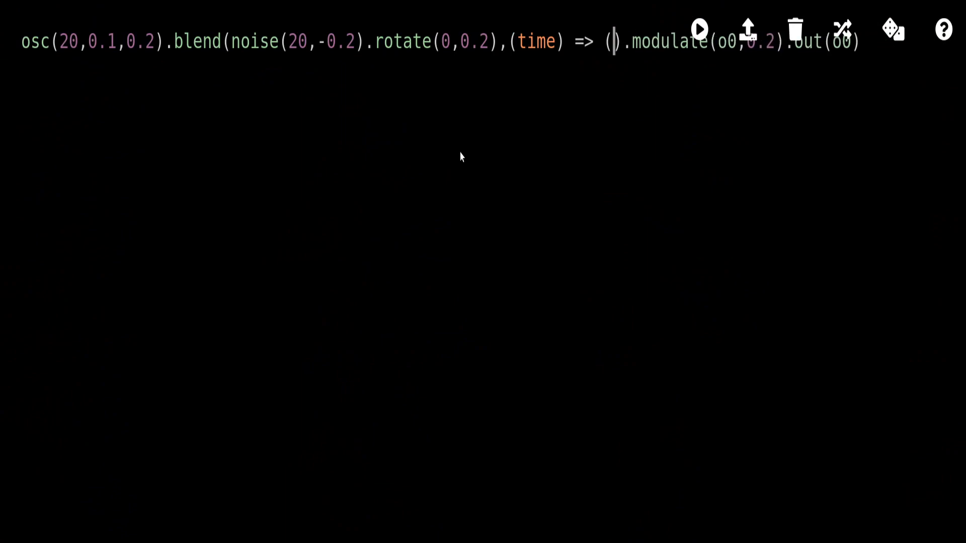
Change the blend amount to () => Math.sin(time) and run the sketch
text(Math)
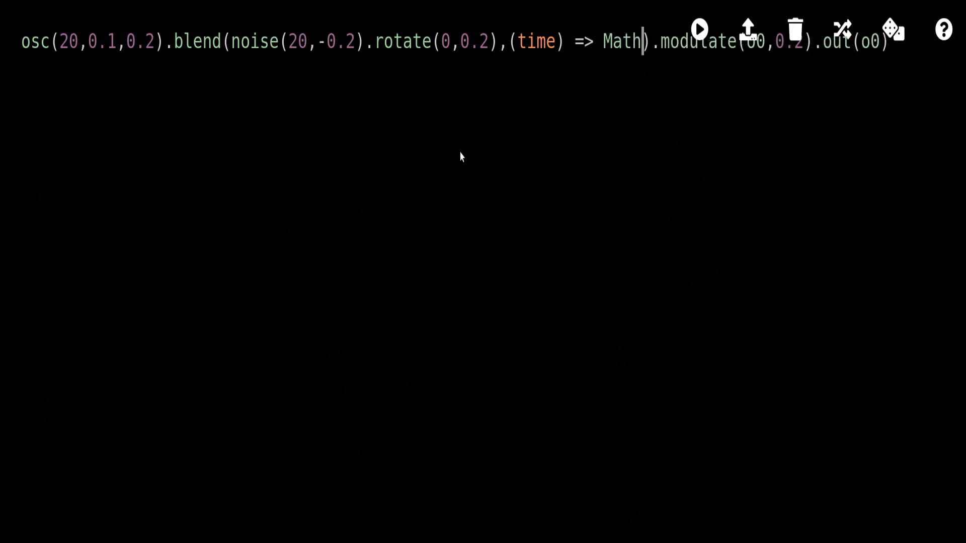
text(.sin(tim)
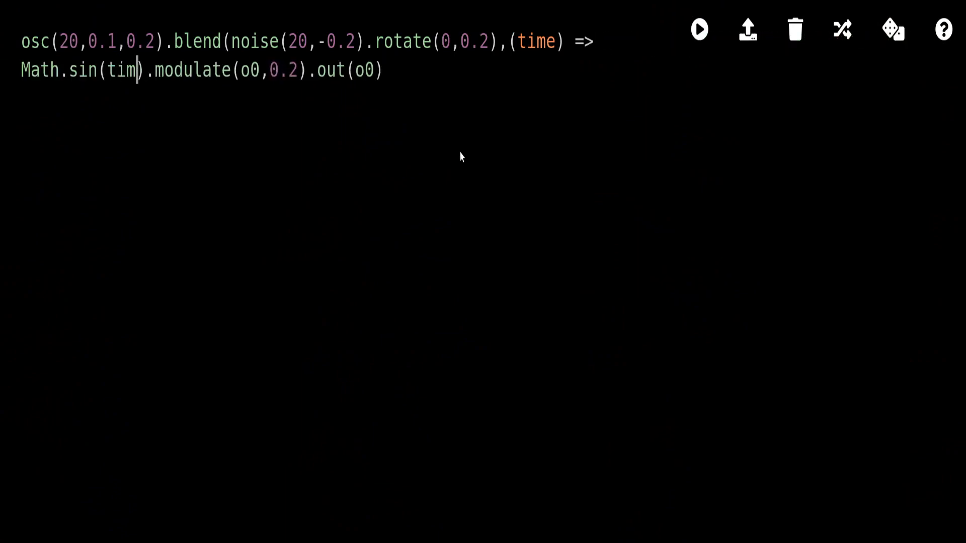
text(e)
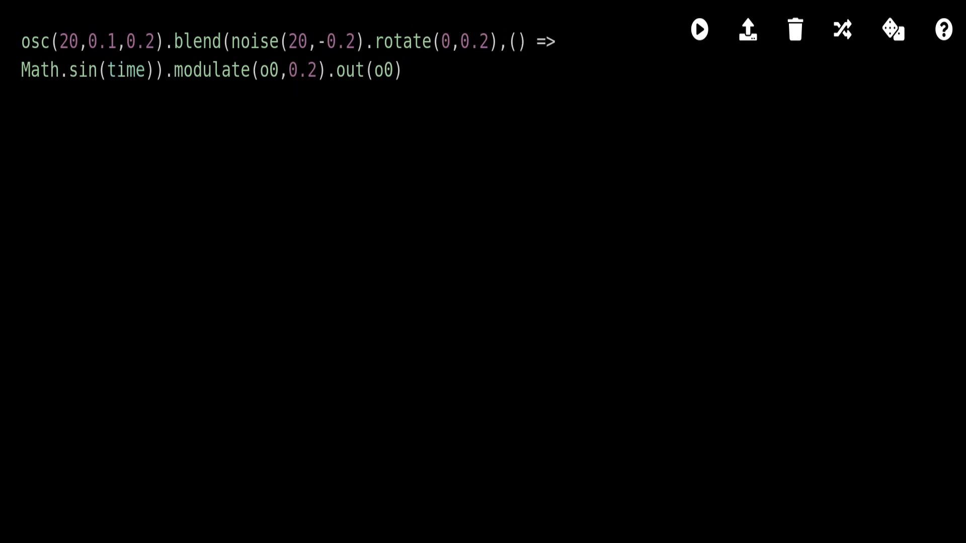
click(698, 29)
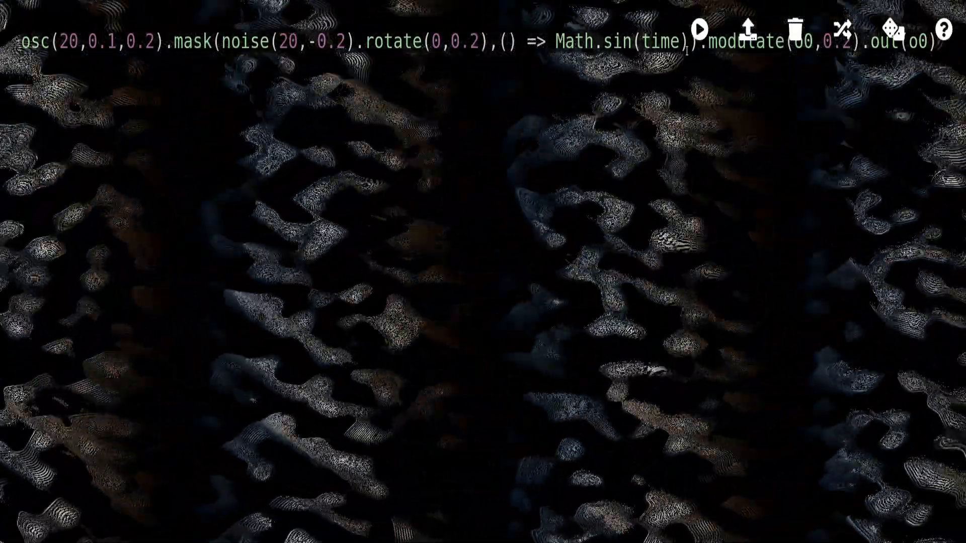
Select and remove the Math.sin(time) amount from the mask call
double_click(592, 44)
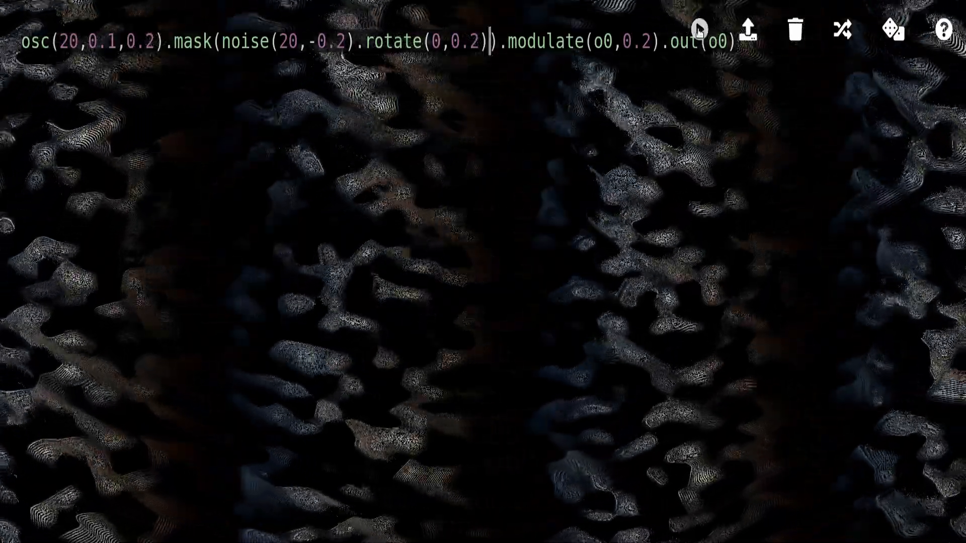
Run the sketch, then raise modulate(o0,0.2) to 0.3
click(699, 30)
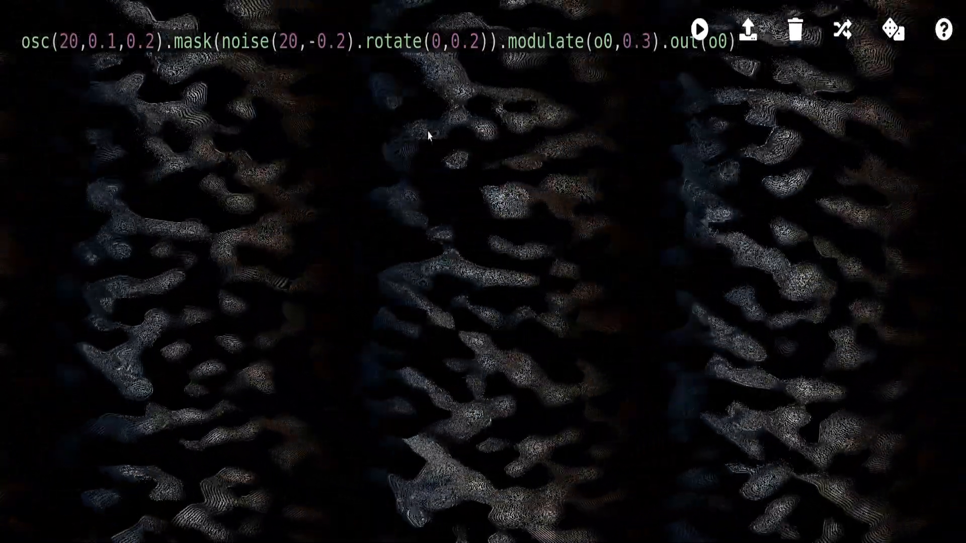
Set the modulate amount to () => mouse.x /100 and run it
text(mouse.x /1)
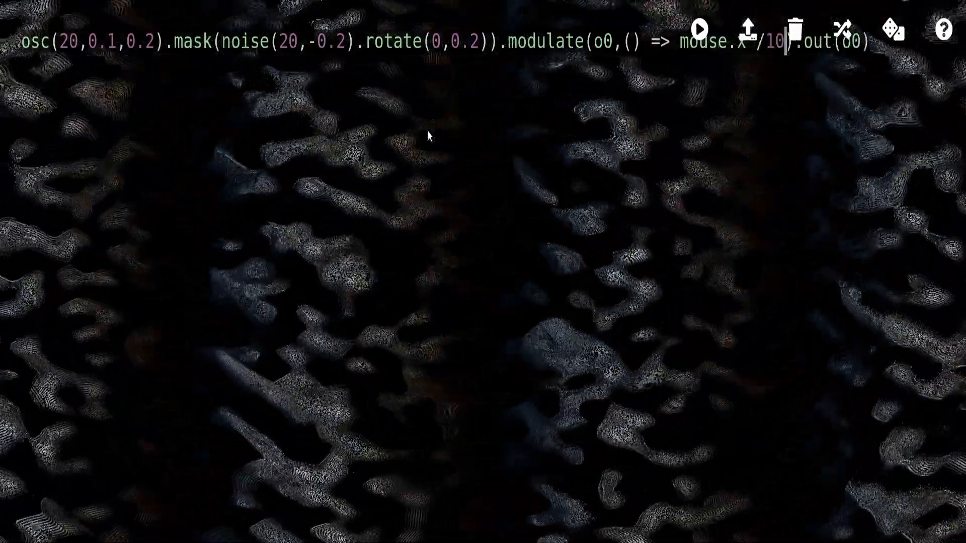
text(00)
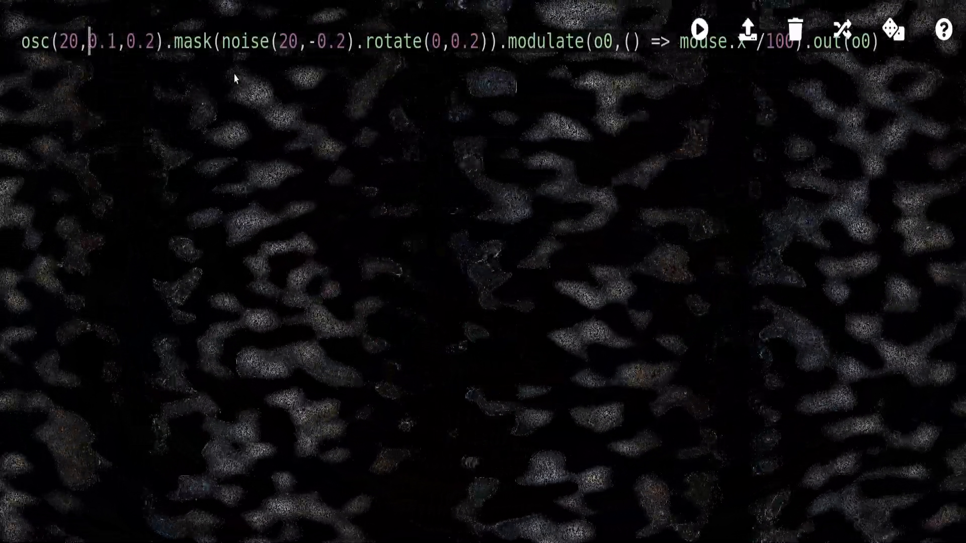
Replace osc's speed 0.1 with () => mouse.y/1000 and run it
text(())
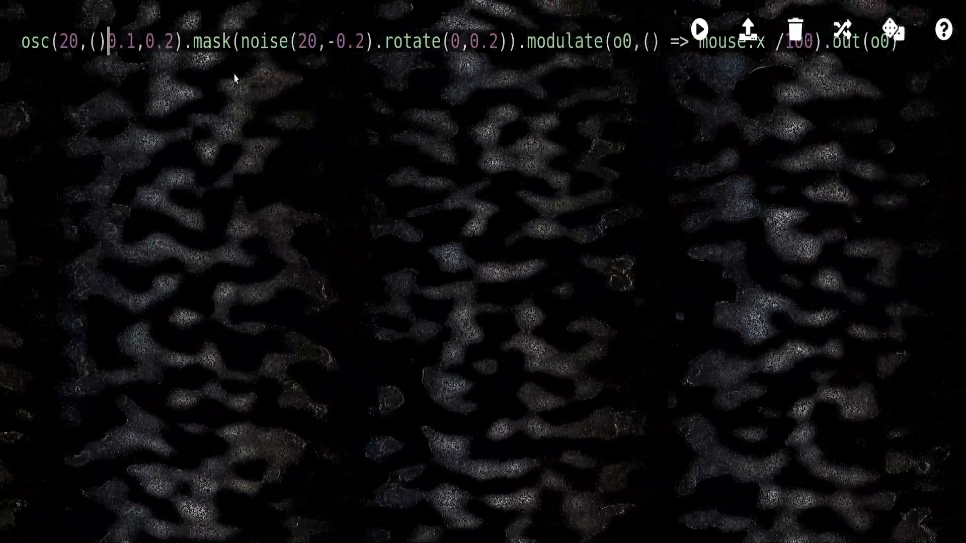
text(=>)
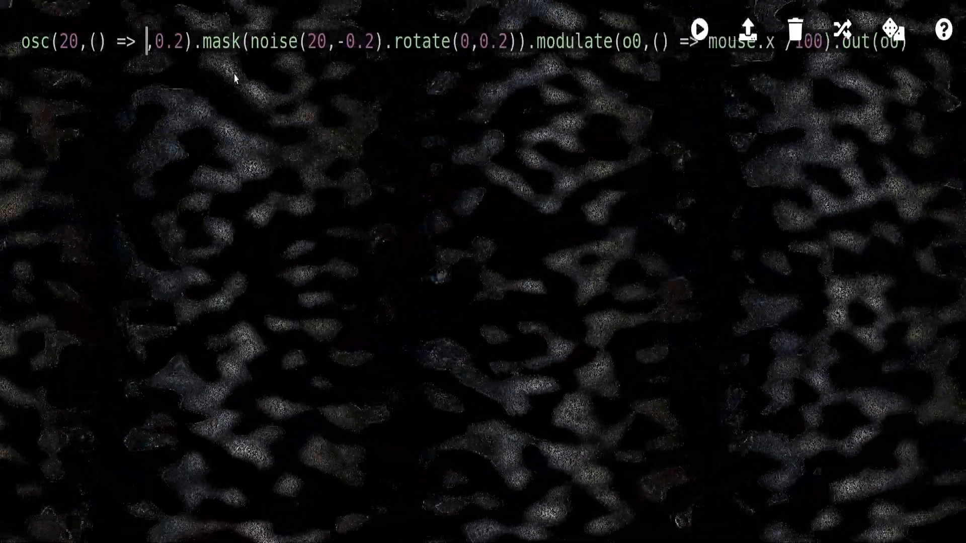
text(mouse.y)
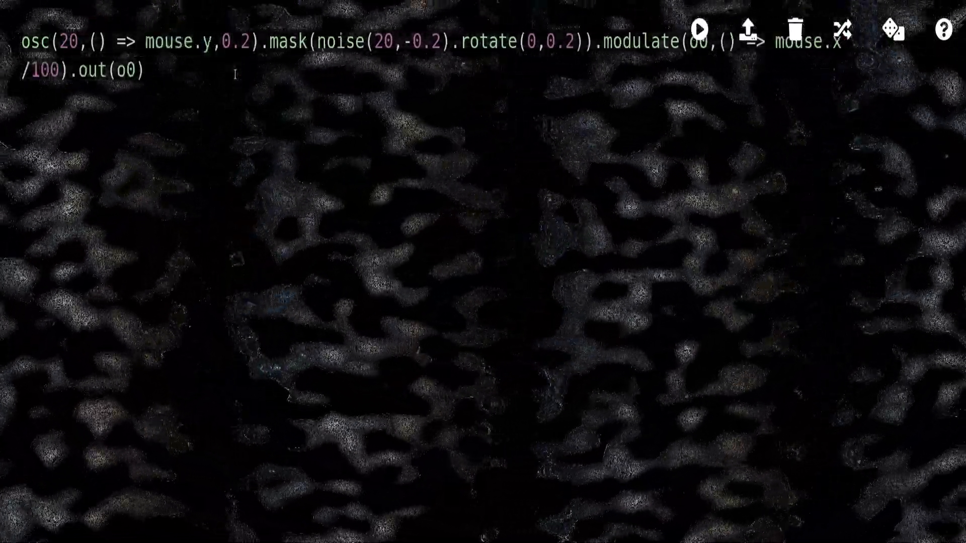
text(/100)
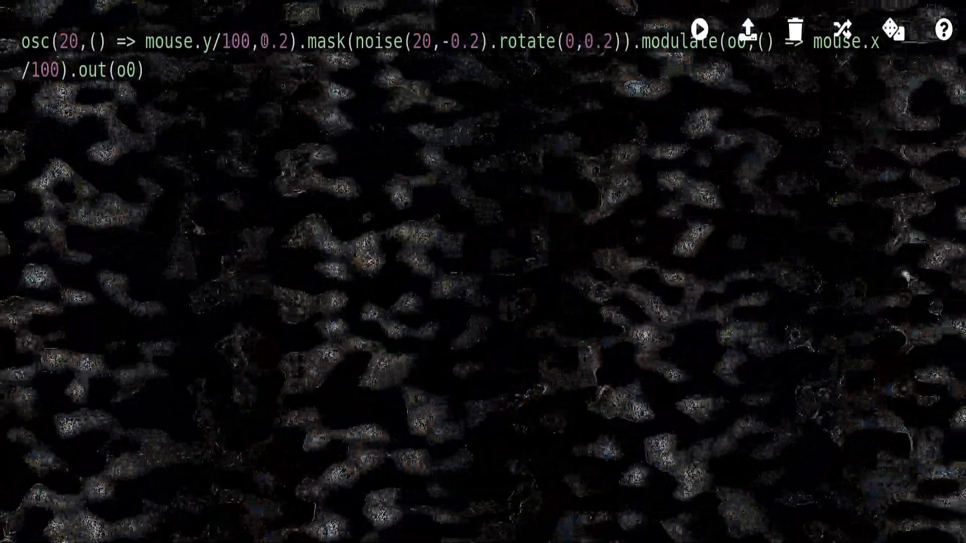
text(0)
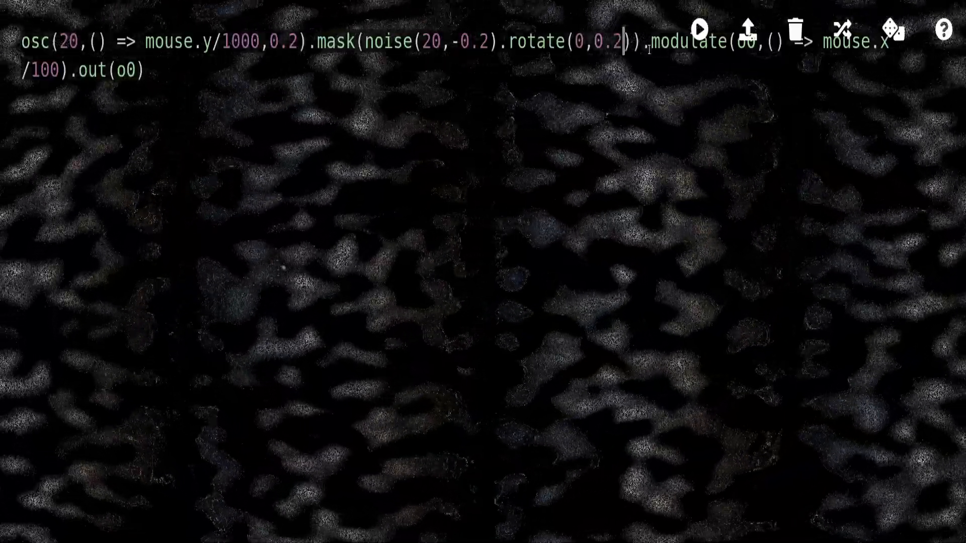
Set rotate's speed to () => (mouse.y+mouse.x)/1000 and run it
text(mouse)
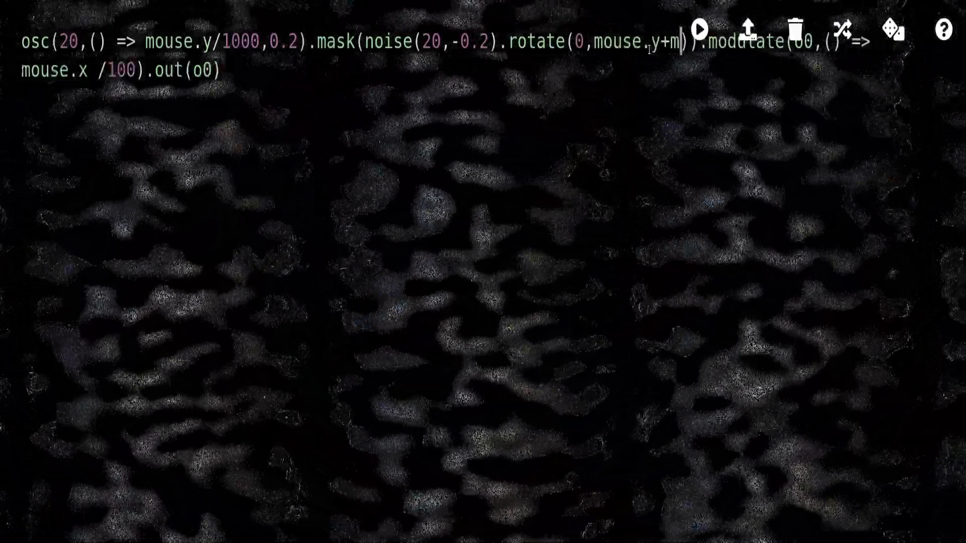
text(ouse.x)
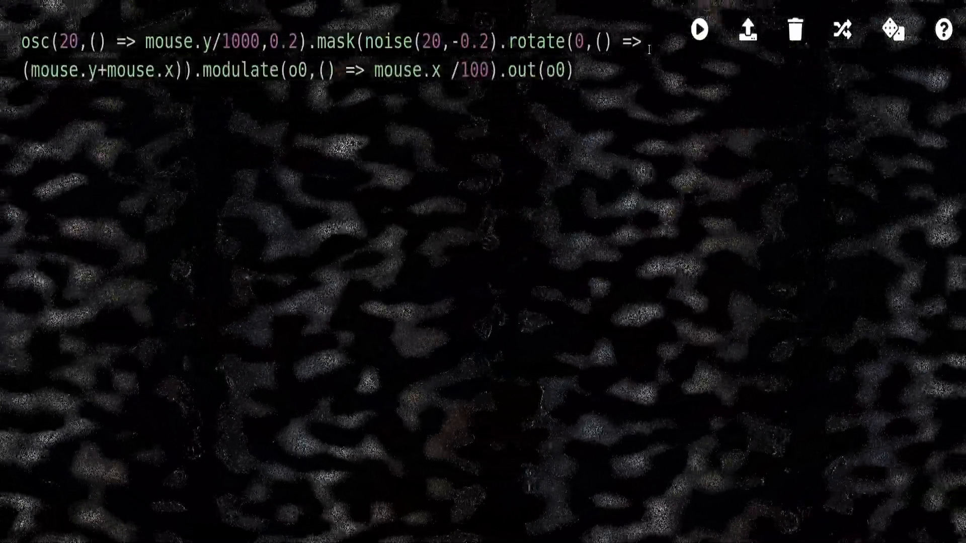
text(/1000)
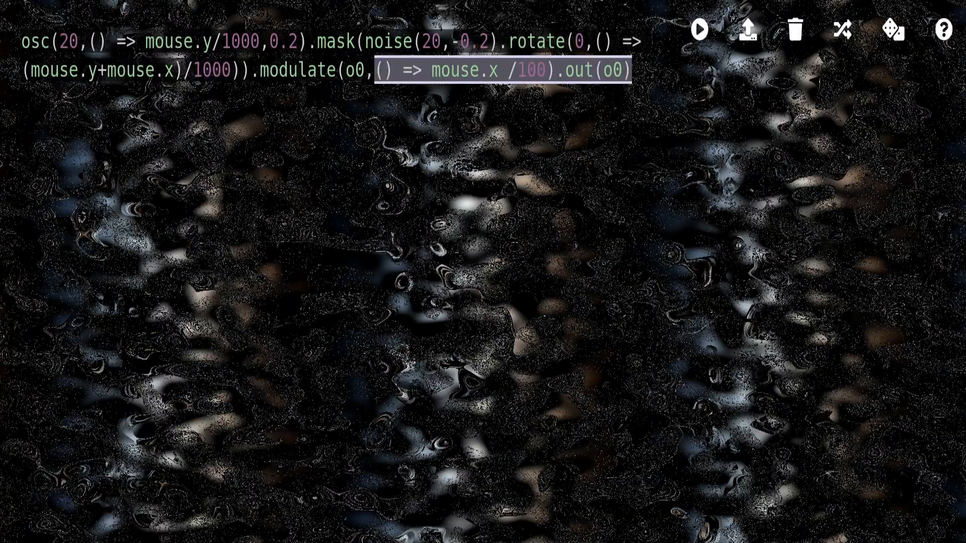
Clear the mouse-driven sketch and select the starter comment for replacement
click(795, 30)
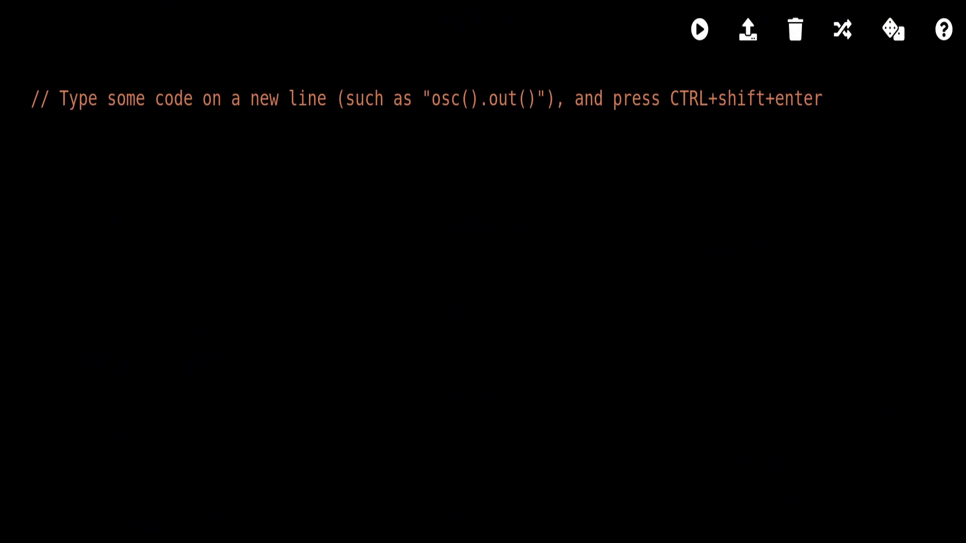
mouse_move(380, 382)
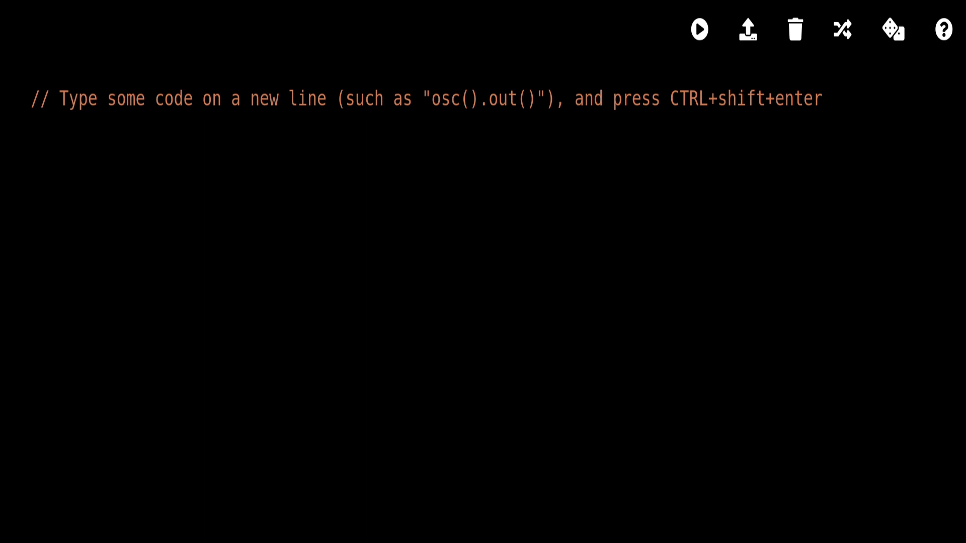
click(822, 98)
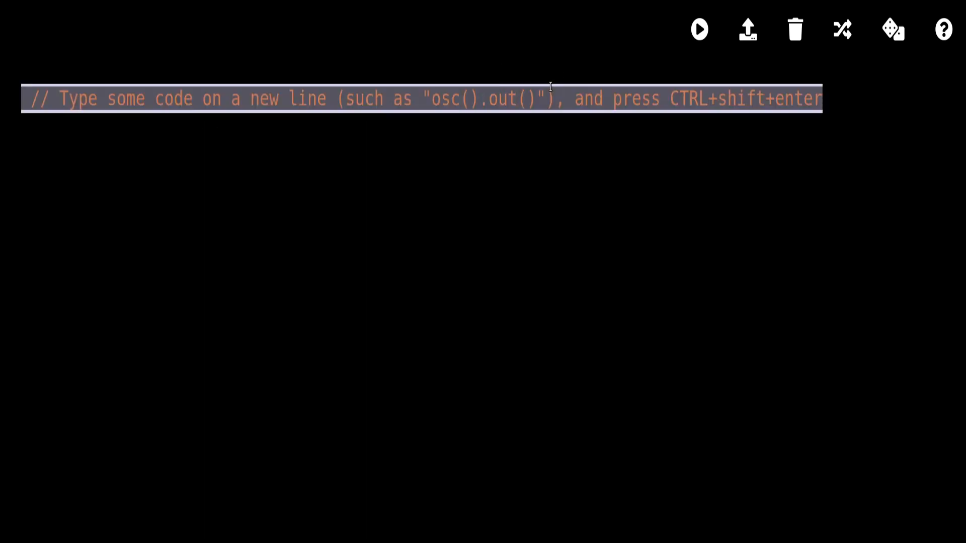
Enter osc(10,0.2,0.1).out(o0) and run it to render soft vertical bands
text(osc()
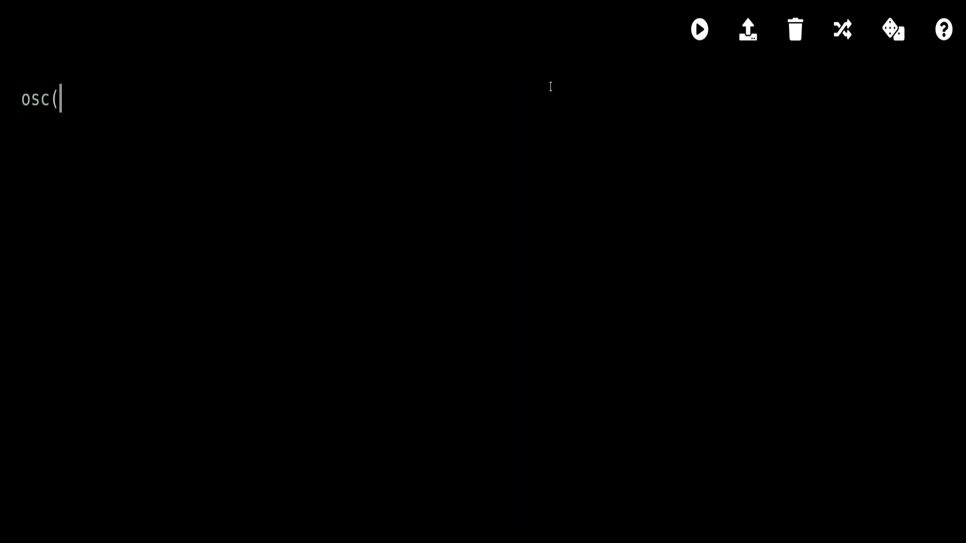
text(10,0)
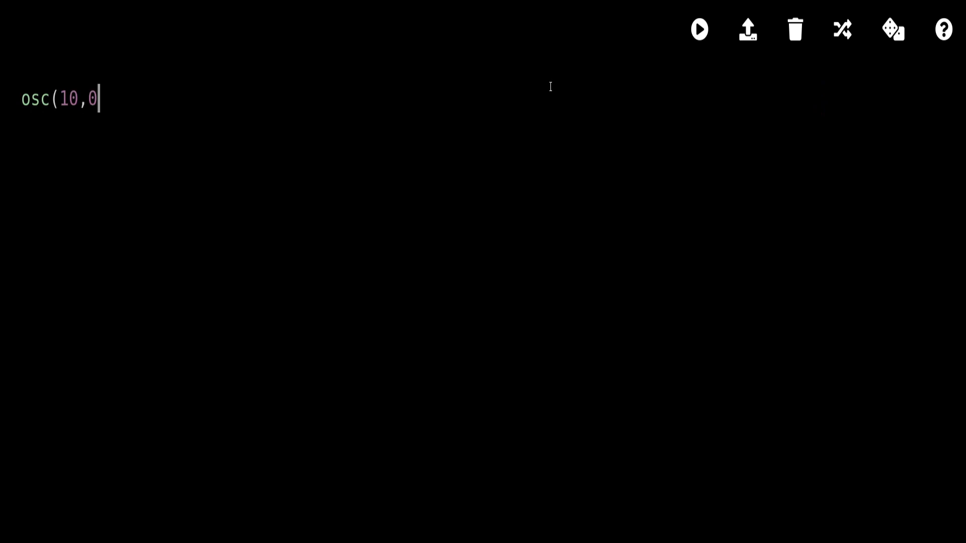
text(.2,0.)
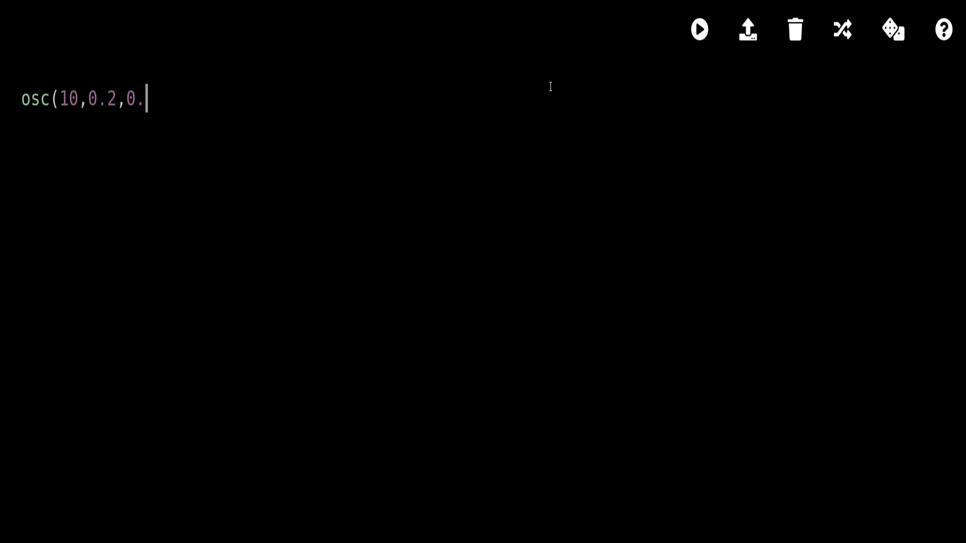
text(1).out)
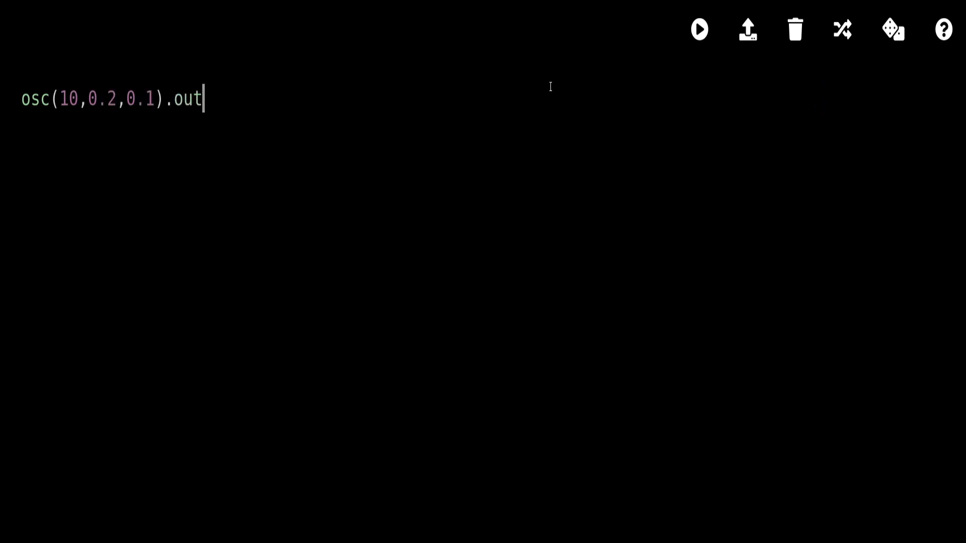
text(()
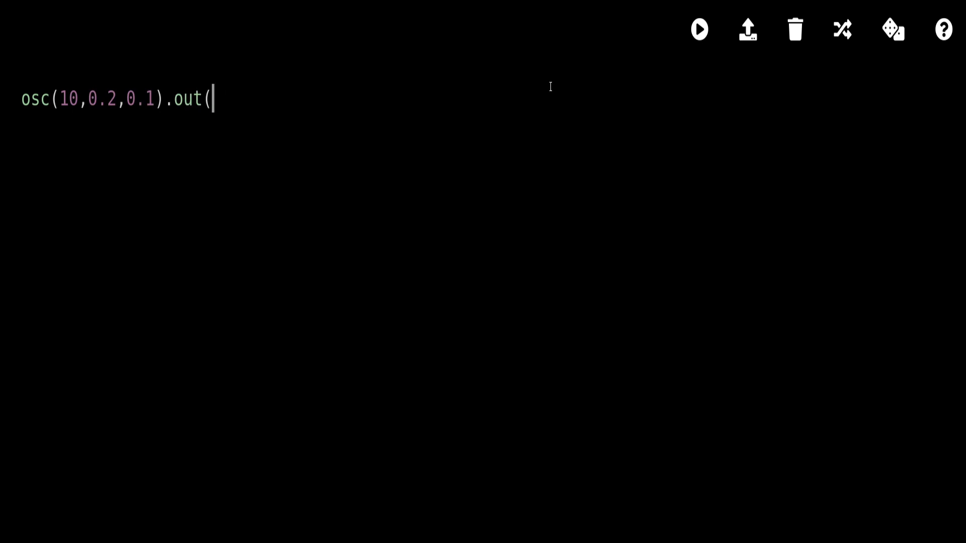
text(o)
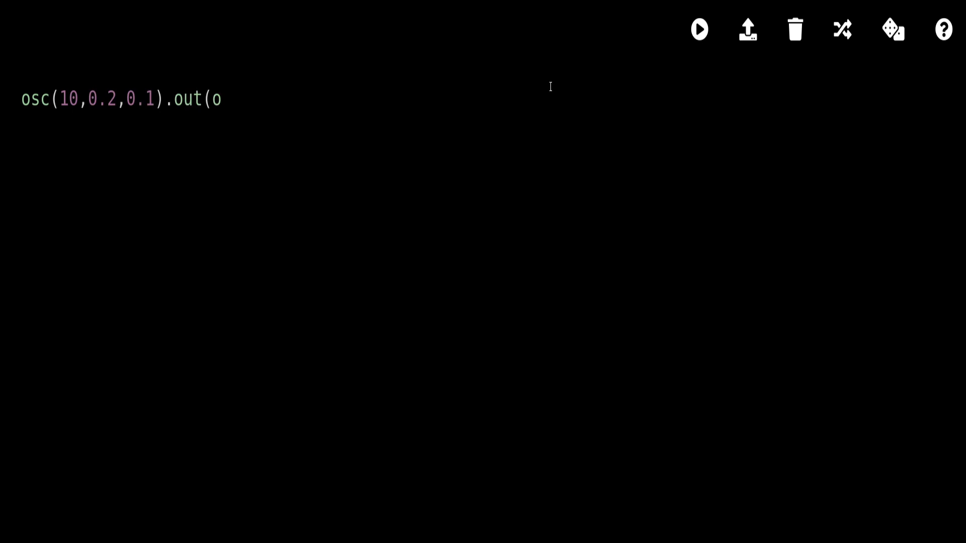
text(0);)
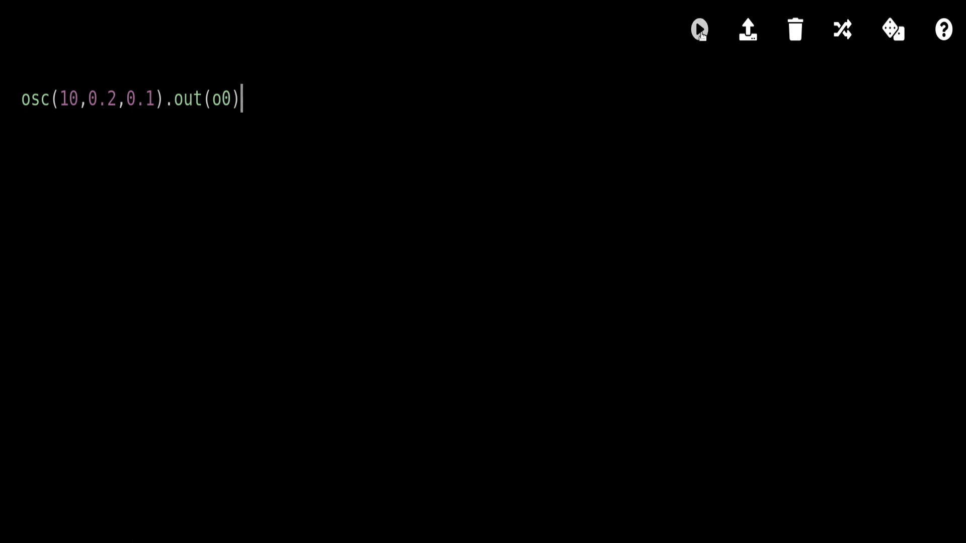
click(700, 30)
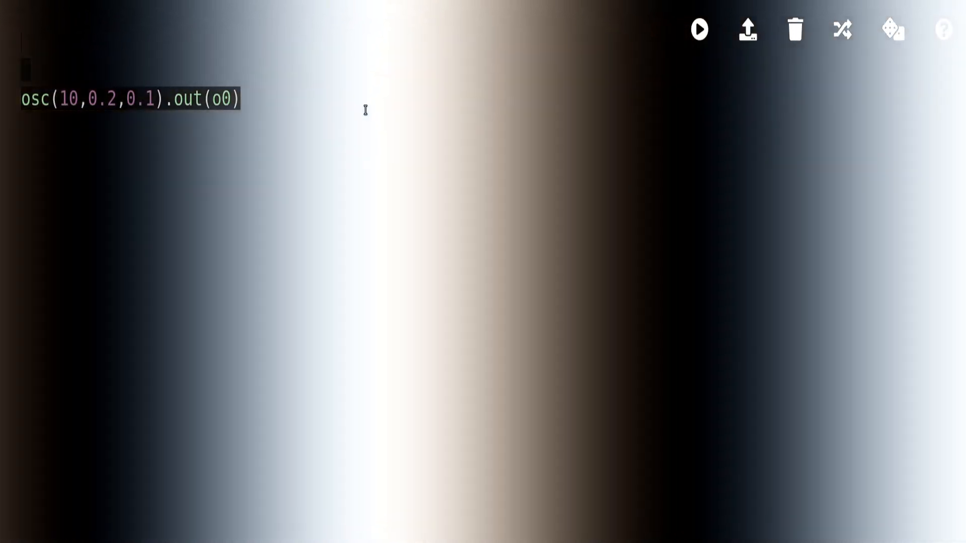
Add .kaleid(() => (10 * time % 10)) before .out(o0) and run the sketch
text(.kaleid(10))
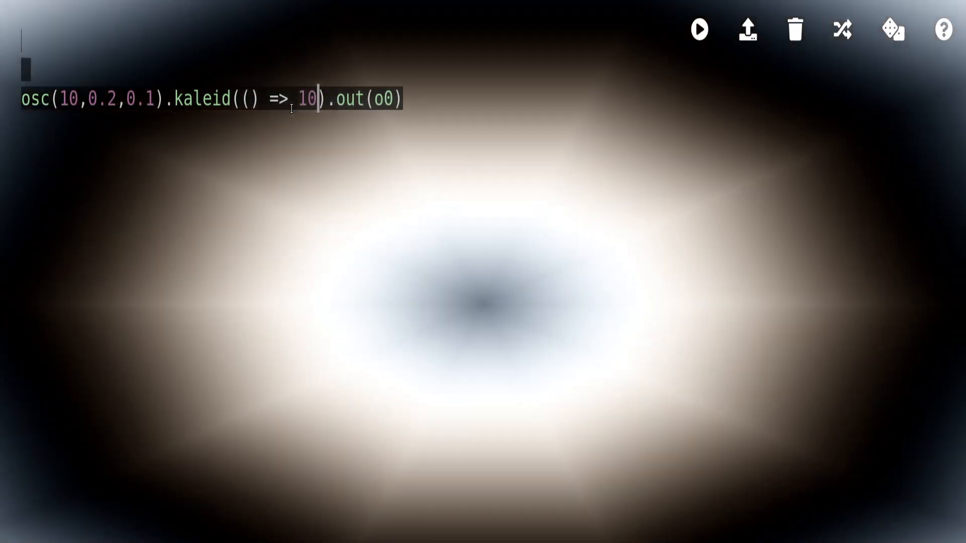
text(* time % 10)
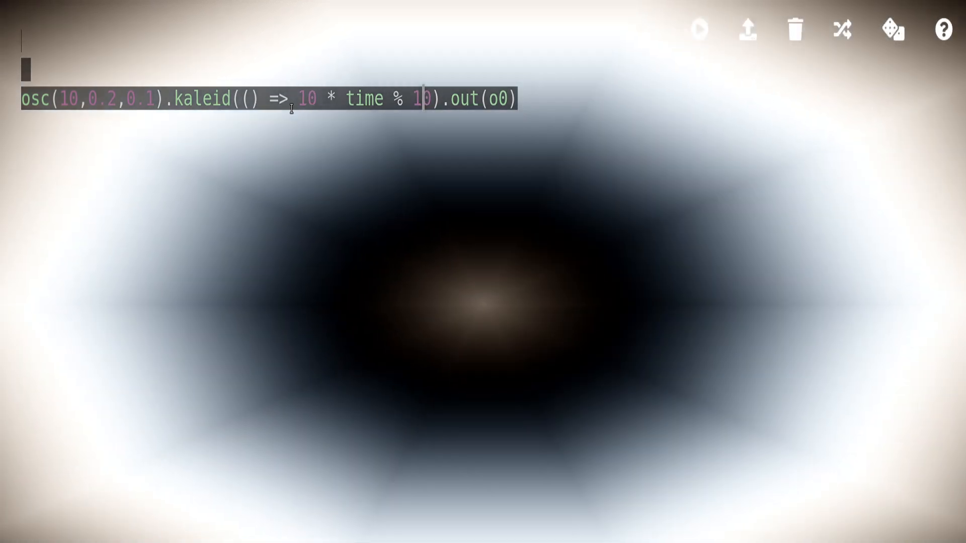
click(699, 29)
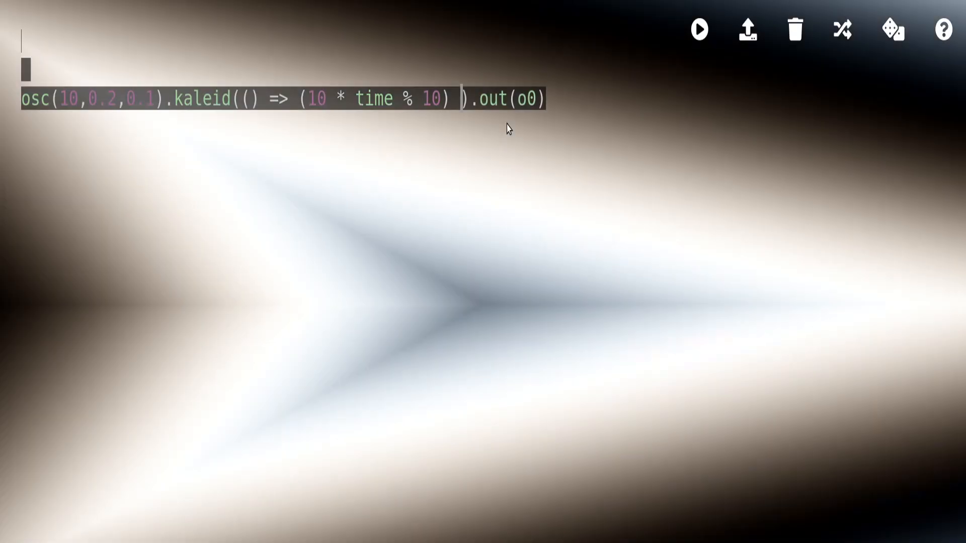
Change the kaleid count to (10 * (time/10) % 10) + 1 and re-run
text(+ 1)
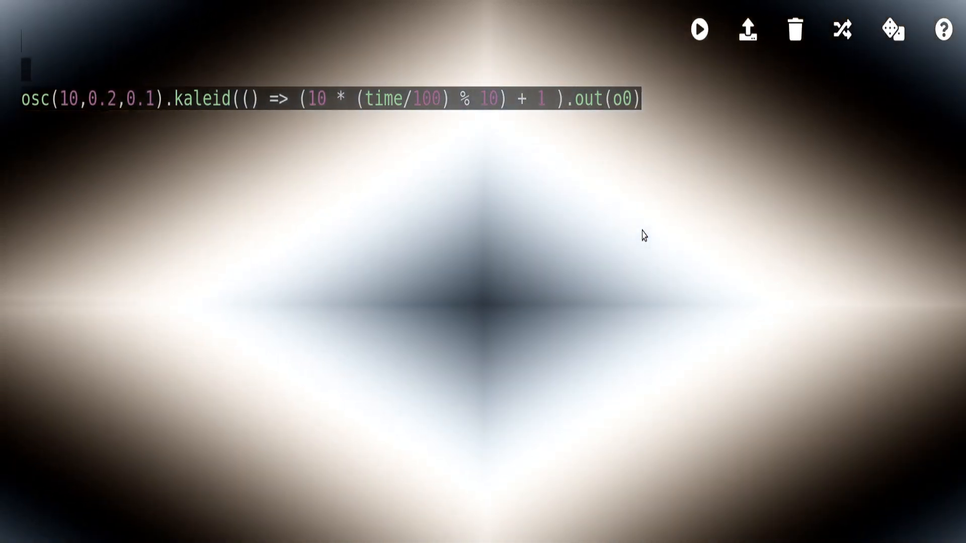
click(700, 29)
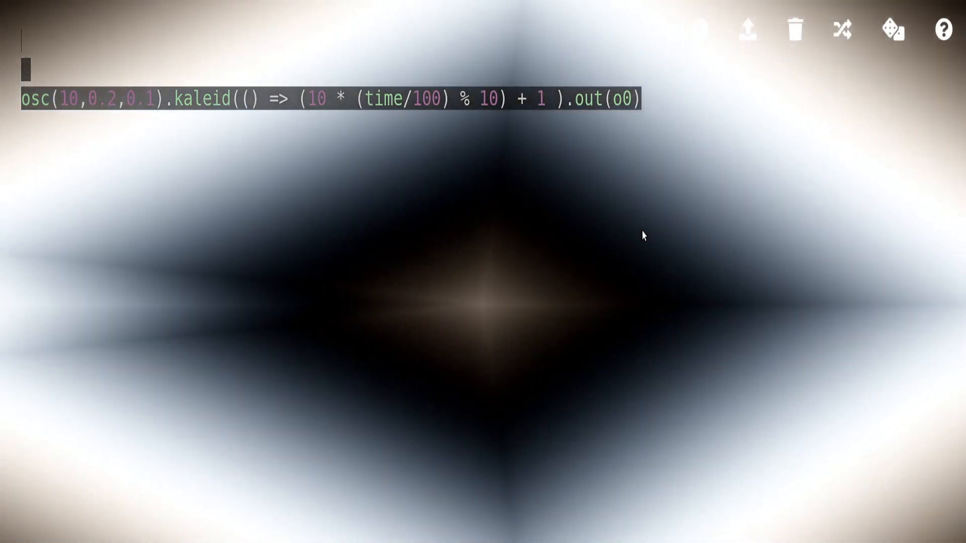
key(ctrl+Enter)
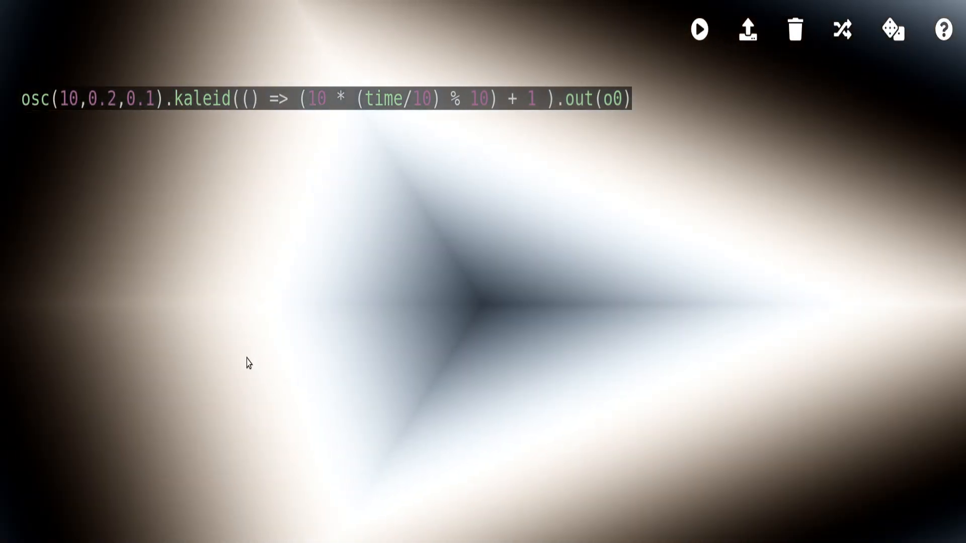
Make the segment count wrap at % 30 and set the osc offset to -0.1
text(30)
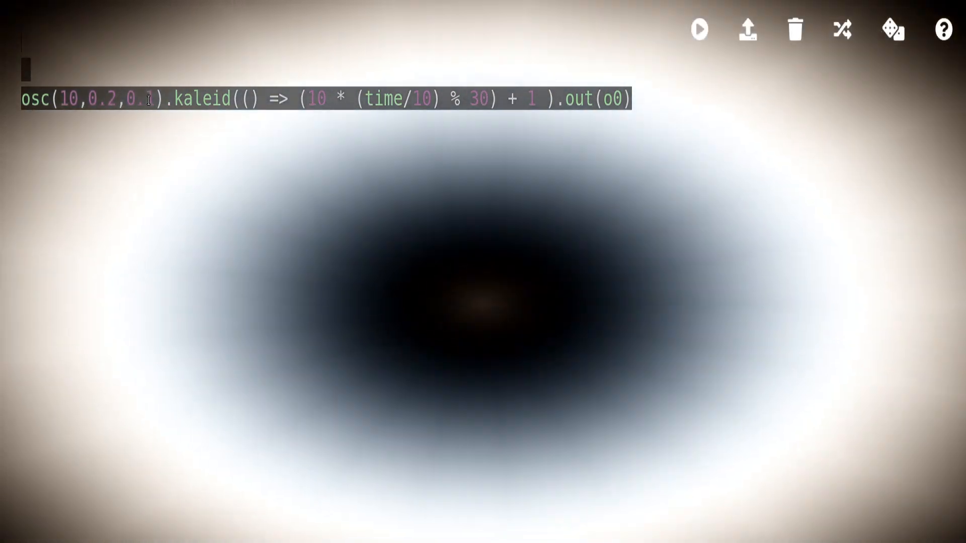
text(-)
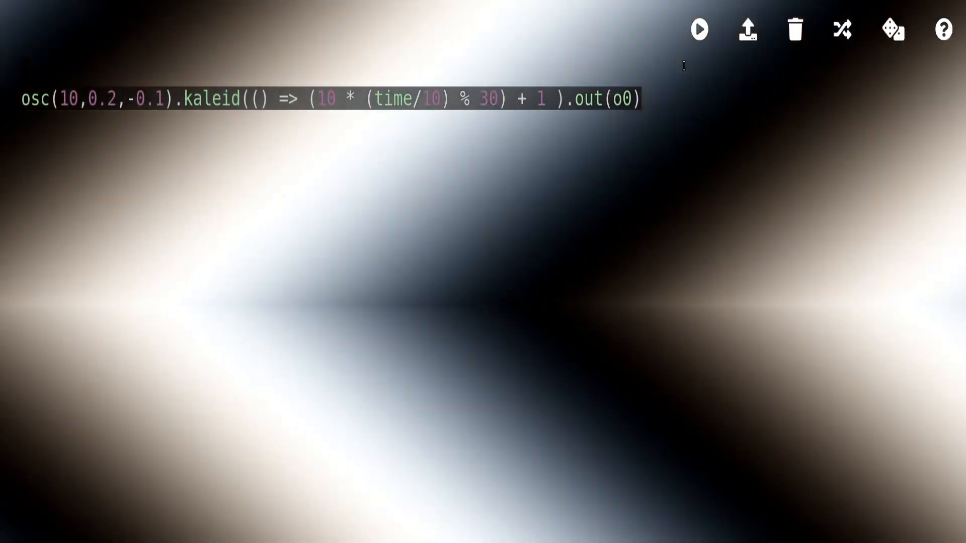
Run the edited sketch and return the cursor to the code line
click(699, 29)
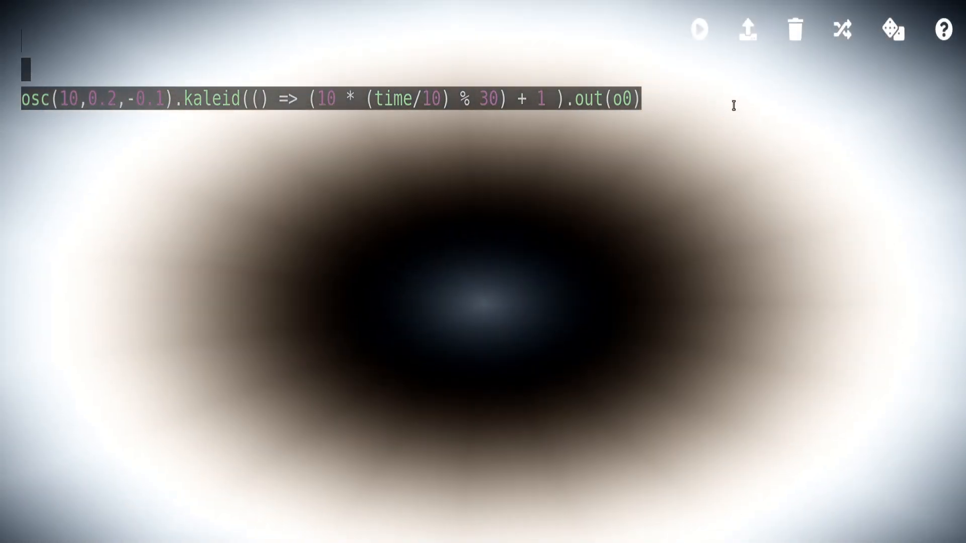
click(700, 30)
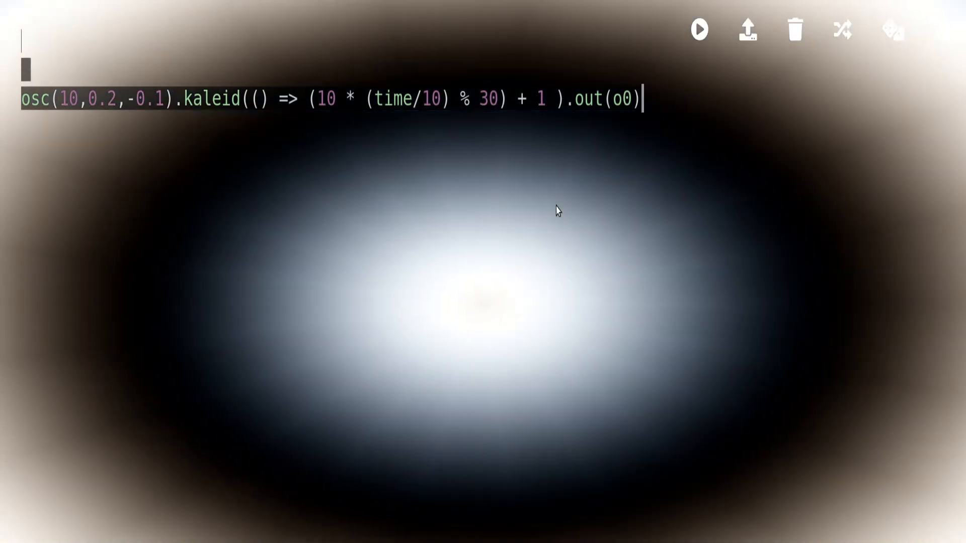